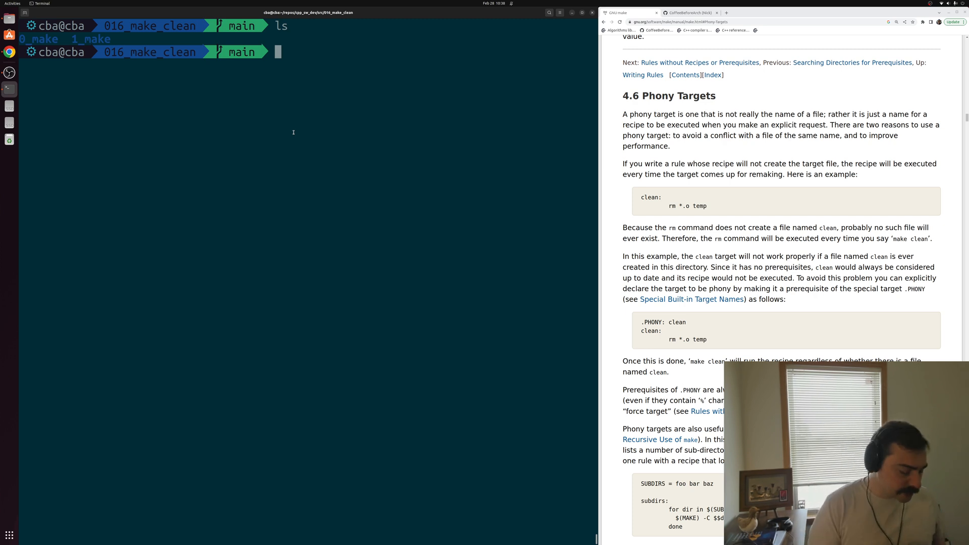
Enter the 0_make directory and print add.cpp and add.h before opening print_add.cpp in Vim.
text(cd 0_make/)
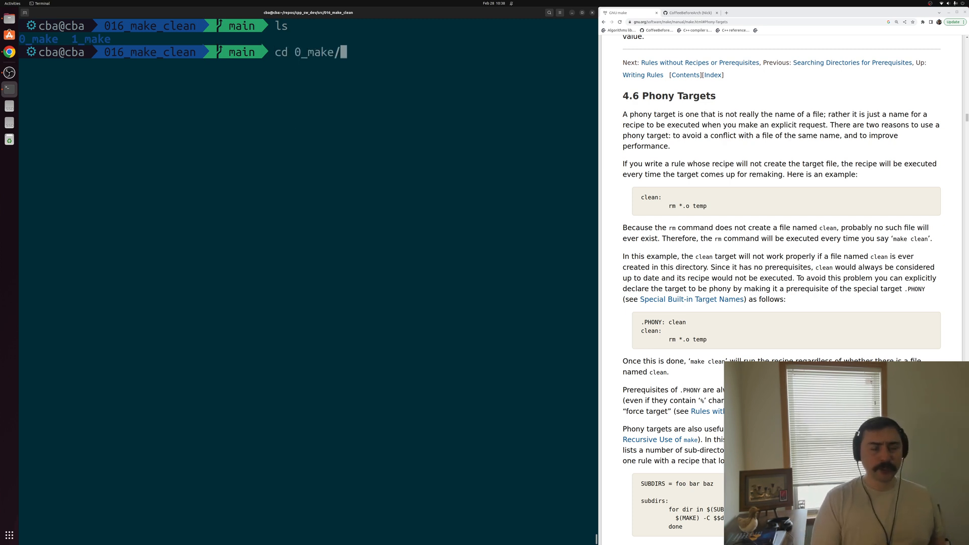
key(Return)
text(ls)
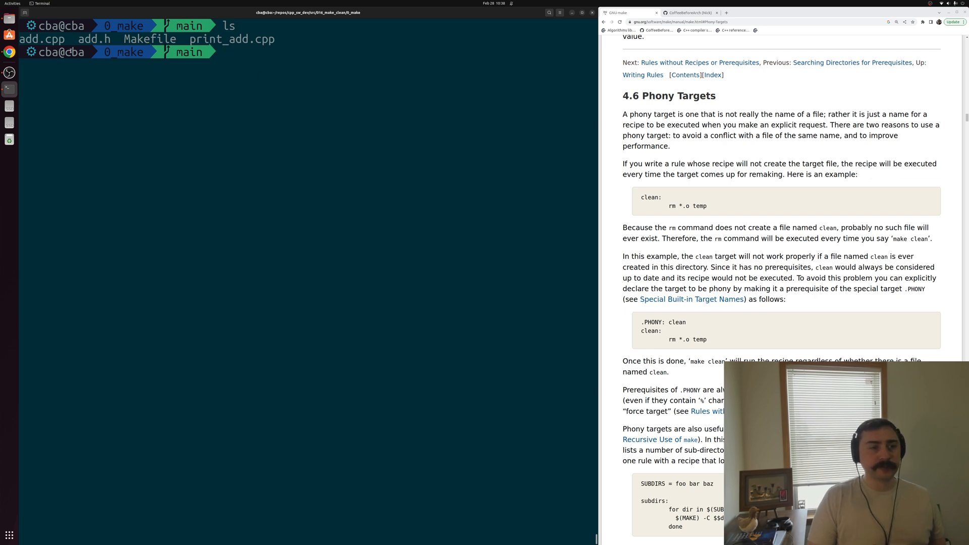
text(cat)
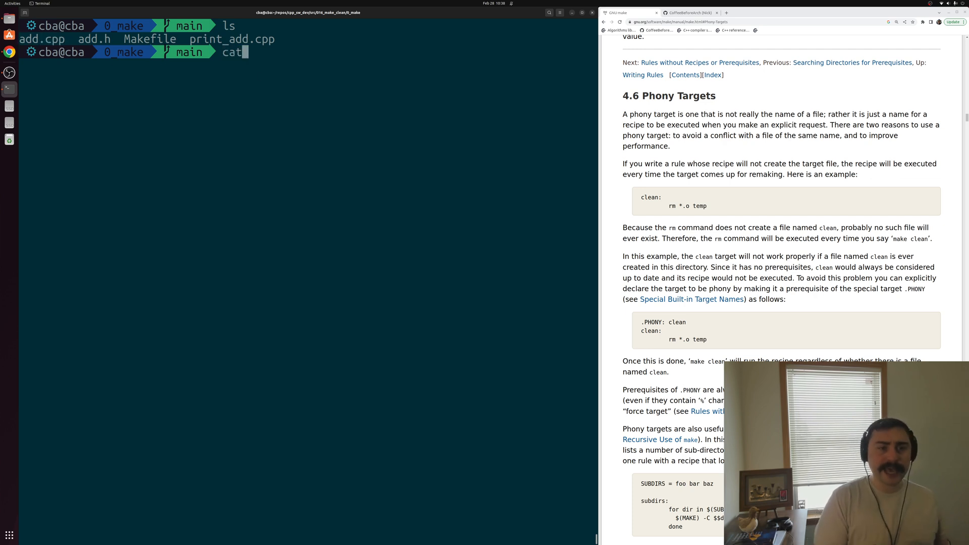
text(add.cpp)
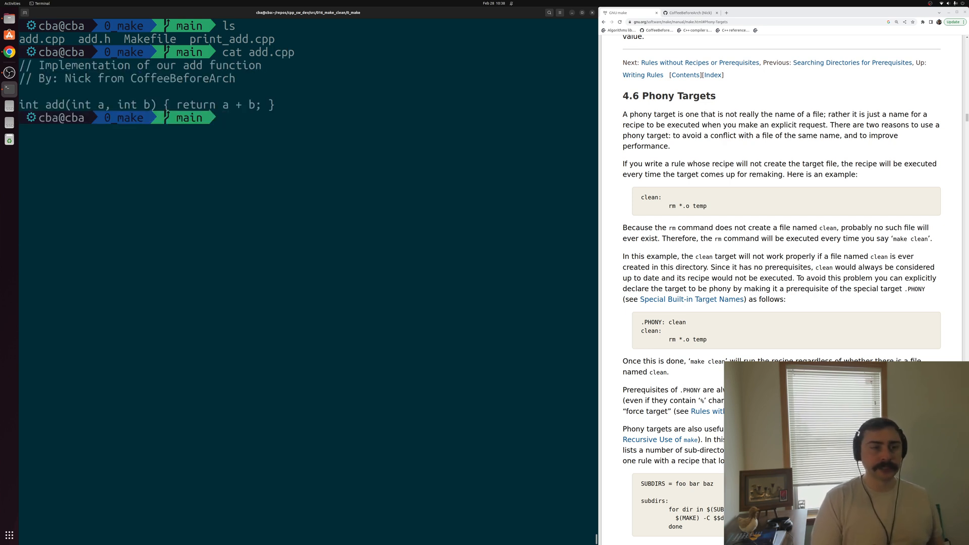
text(cat add.h)
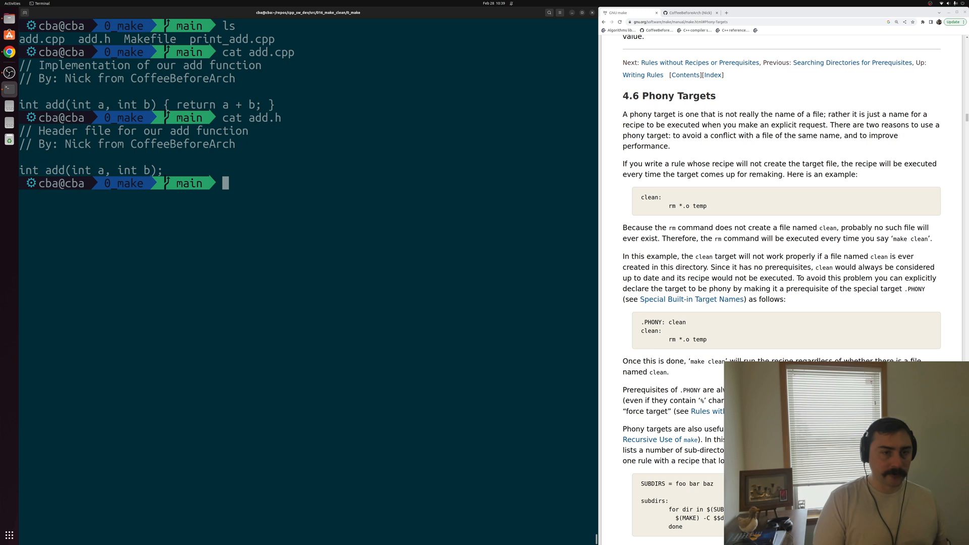
text(vim print_add.cpp)
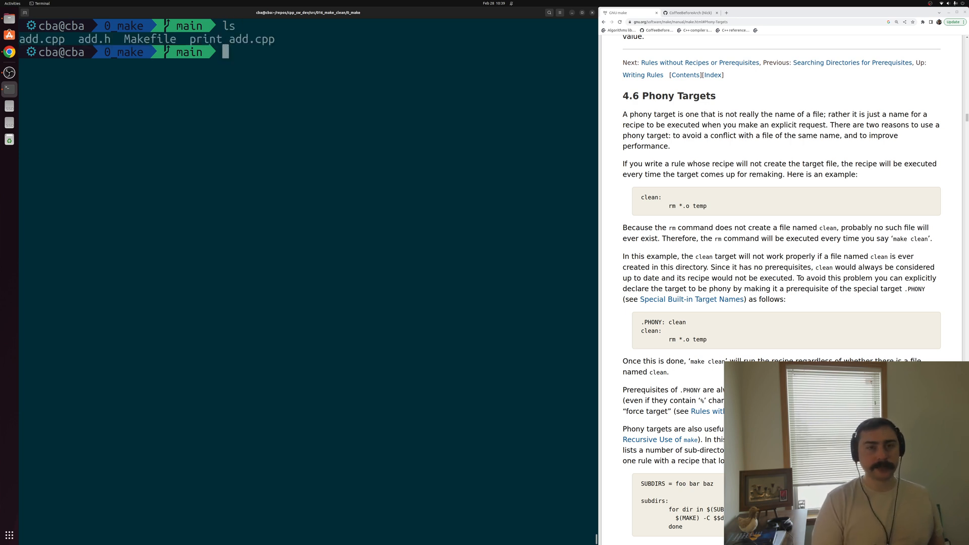
text(vim Mak)
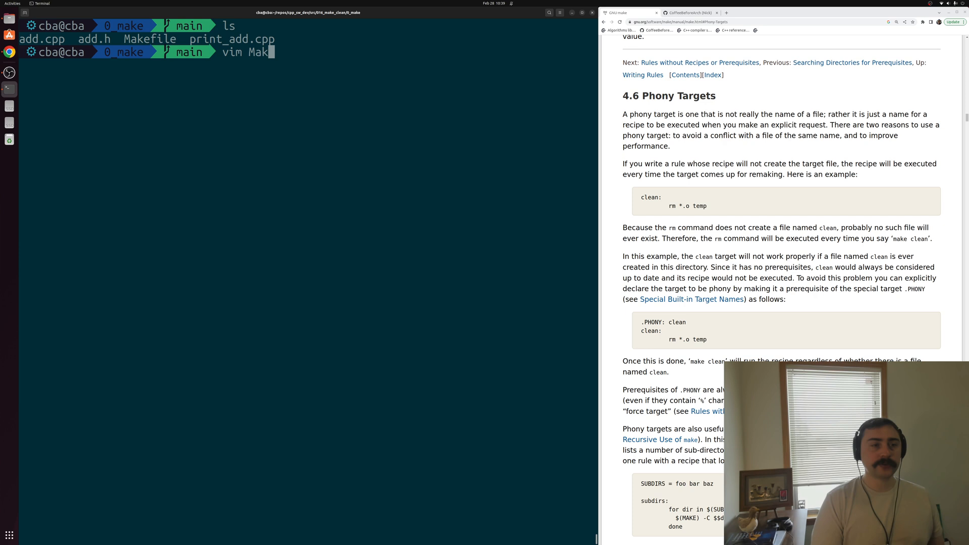
text(efile)
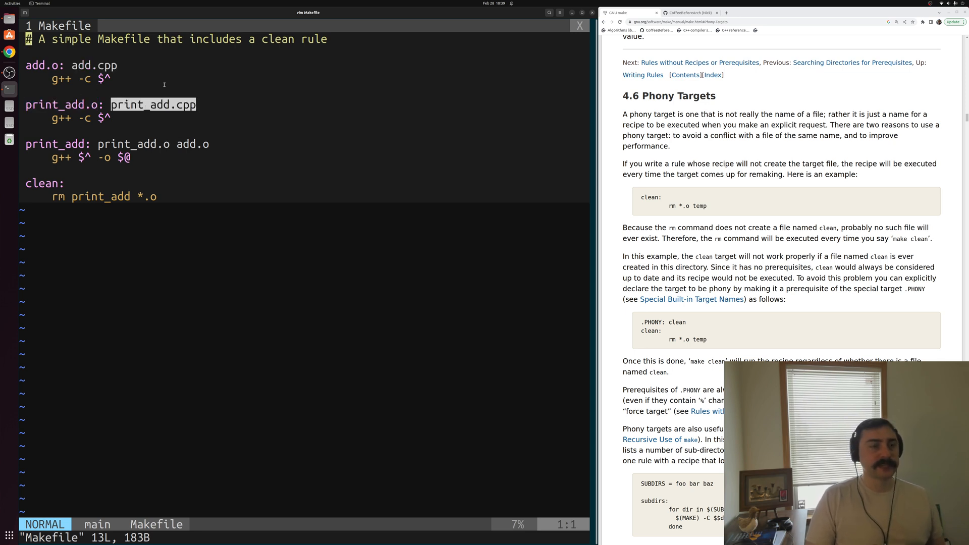
mouse_move(226, 93)
text(l)
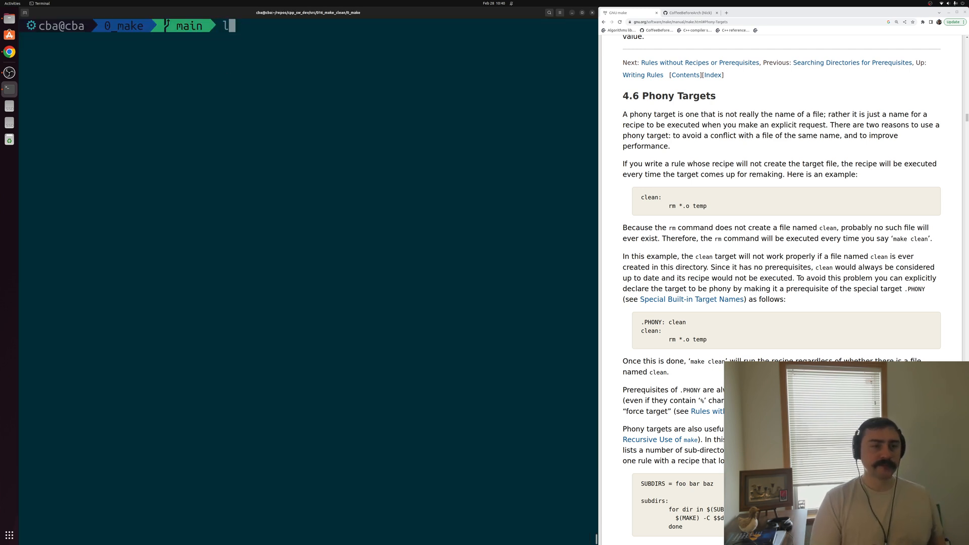
Build with make print_add, list the new add.o and print_add.o, and run ./print_add to print 30.
key(Return)
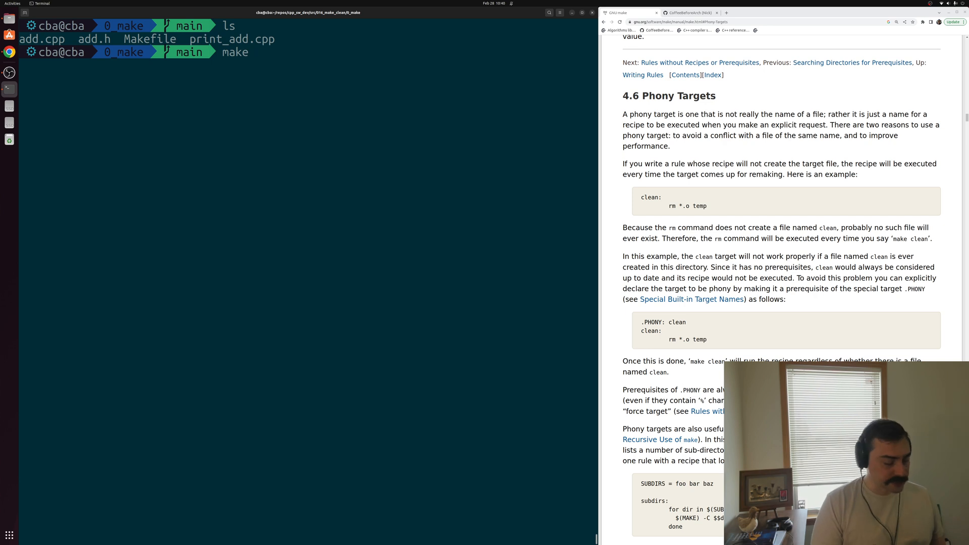
text(print)
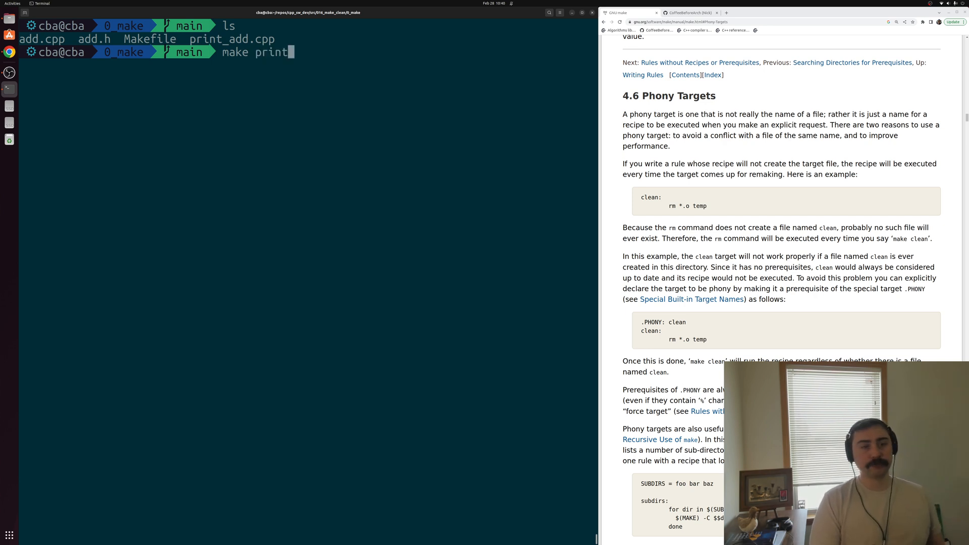
text(_add)
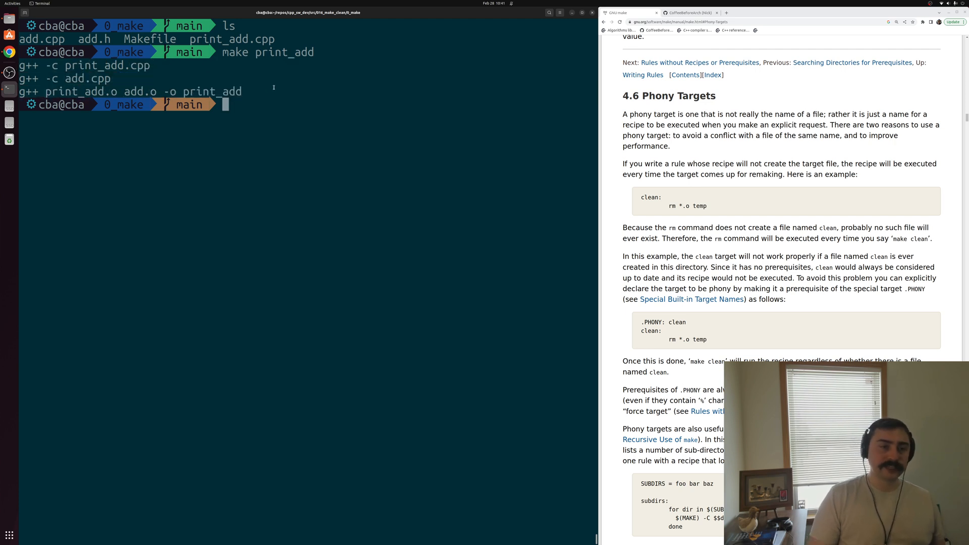
text(ls)
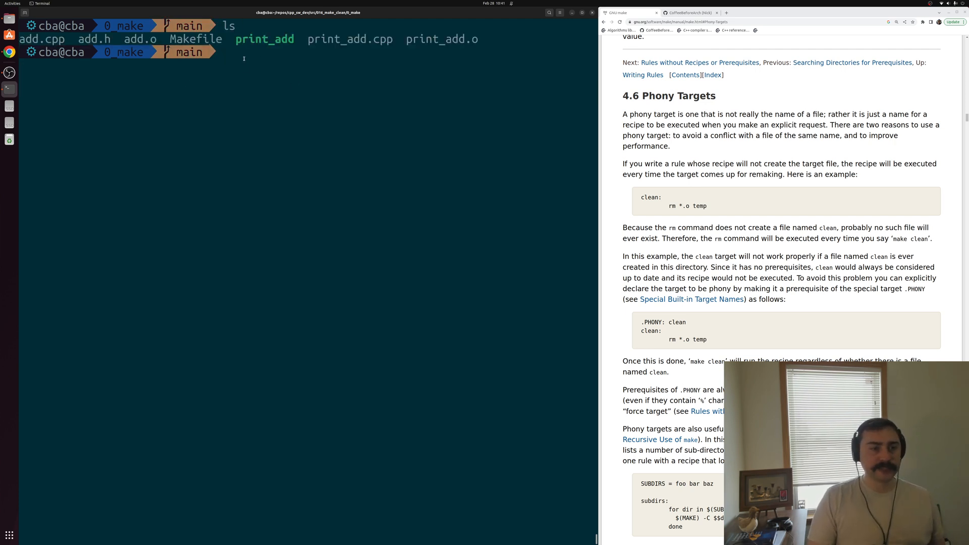
text(./print_add)
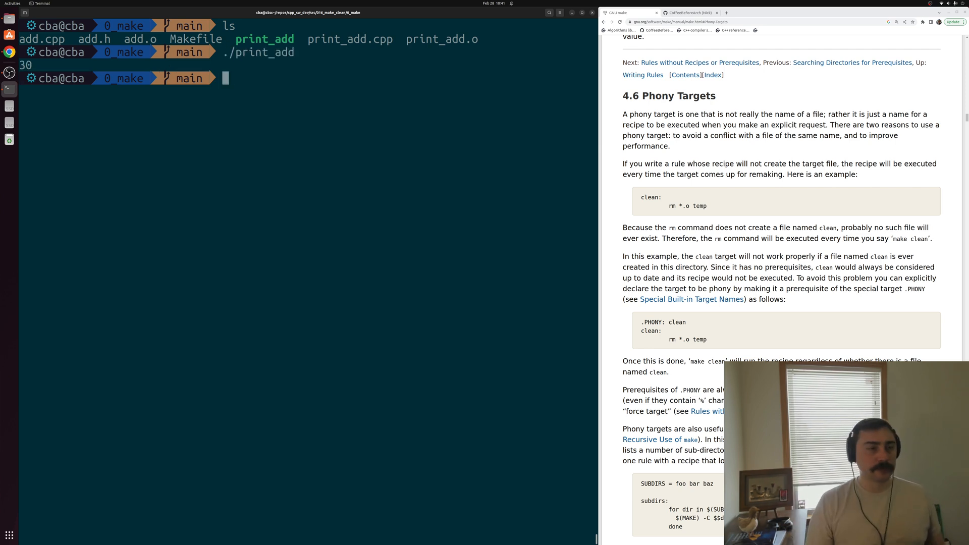
mouse_move(325, 72)
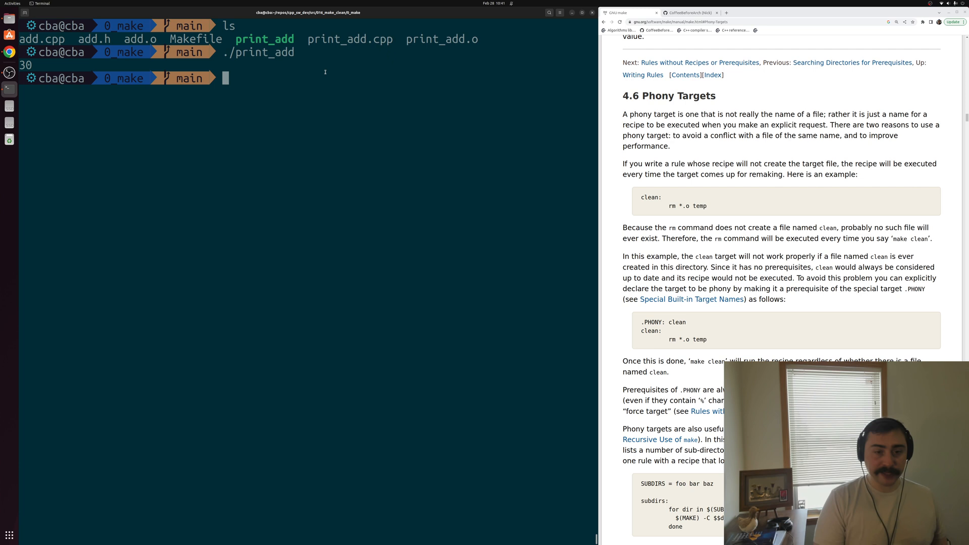
Run make clean to remove print_add and the object files, then create a file named clean with touch.
text(make clean)
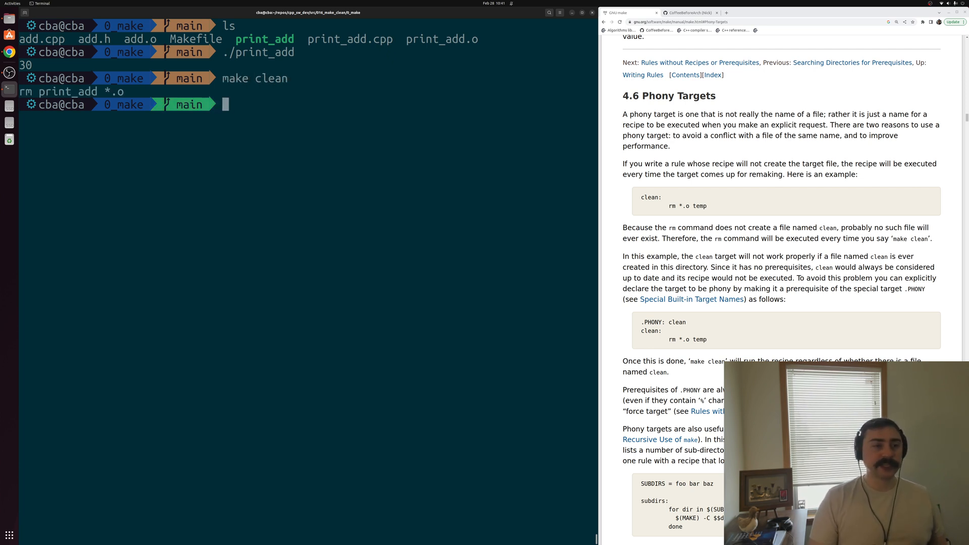
double_click(69, 91)
text(ls)
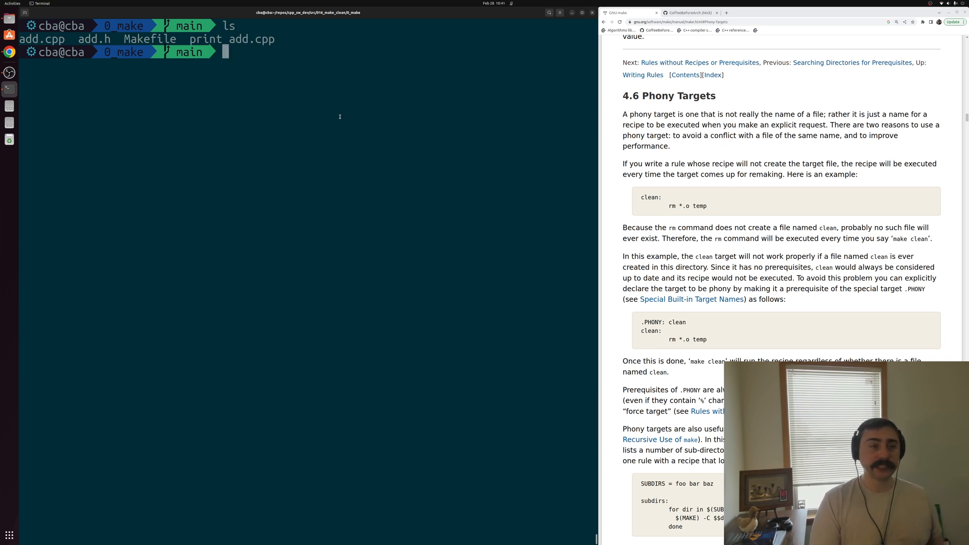
text(touich)
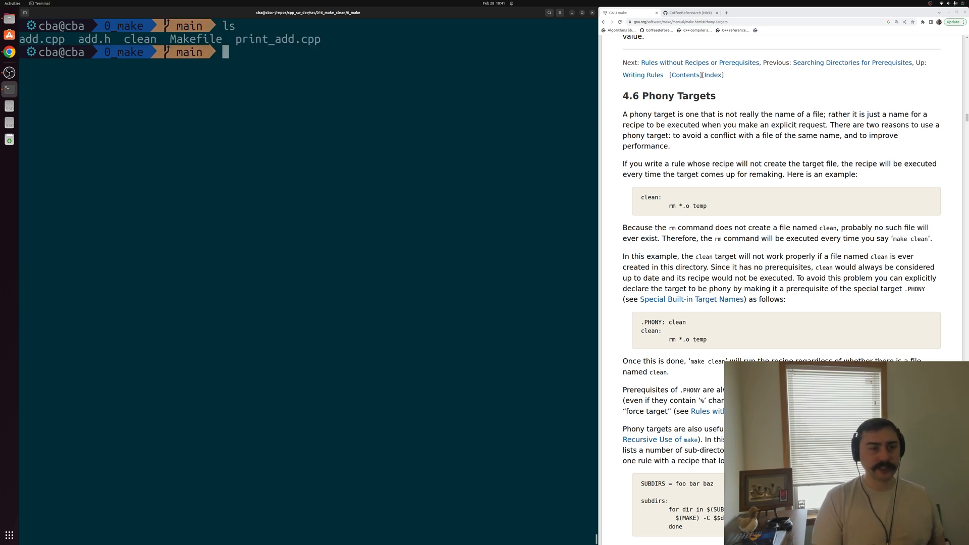
Rebuild print_add, then run make clean and see it report 'clean' is up to date, removing nothing.
text(make clean)
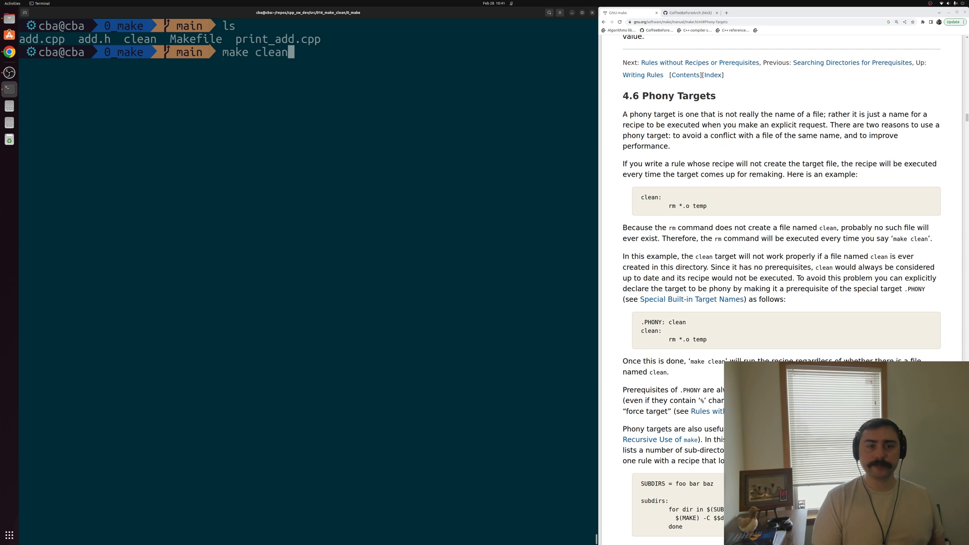
text(make print_add)
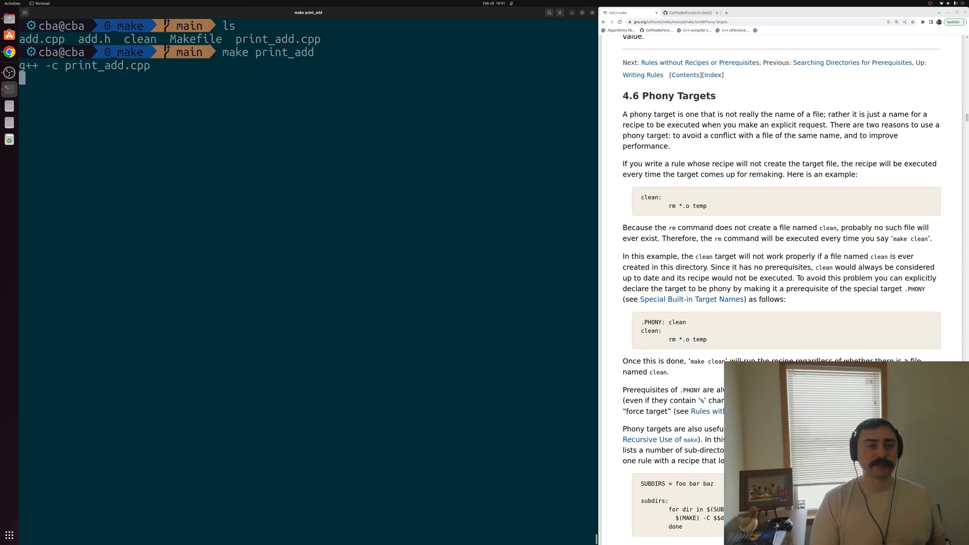
key(Return)
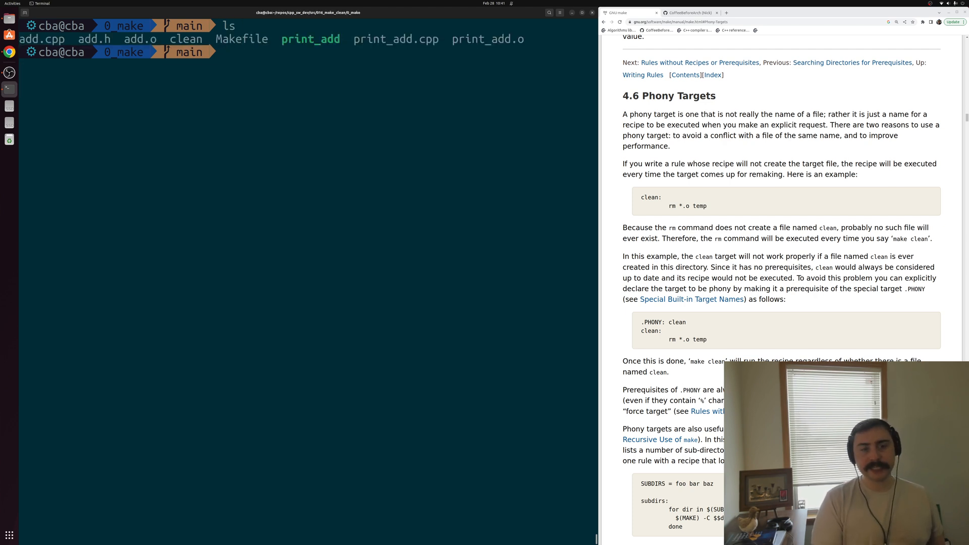
text(make clean)
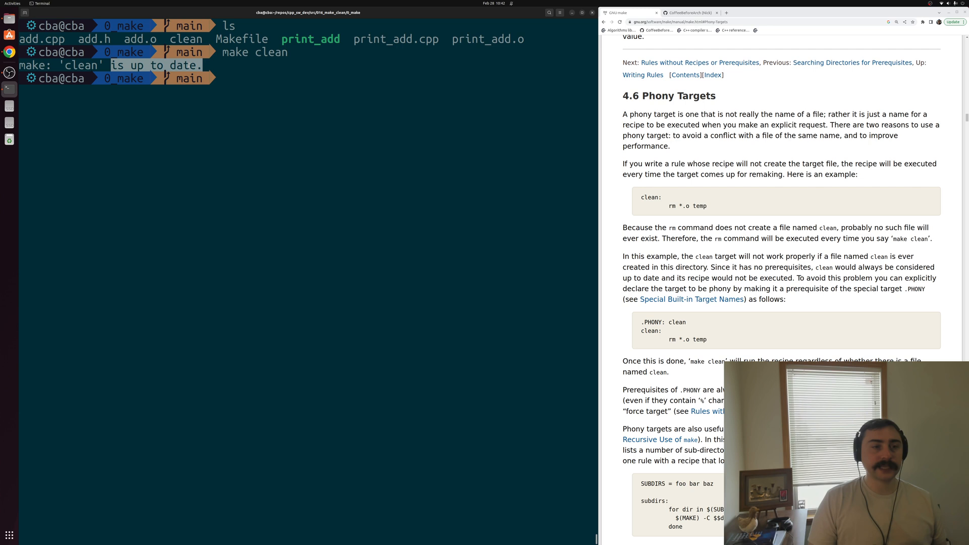
View the Makefile's clean rule in Vim, then move into the 1_make folder and list its files.
text(vim)
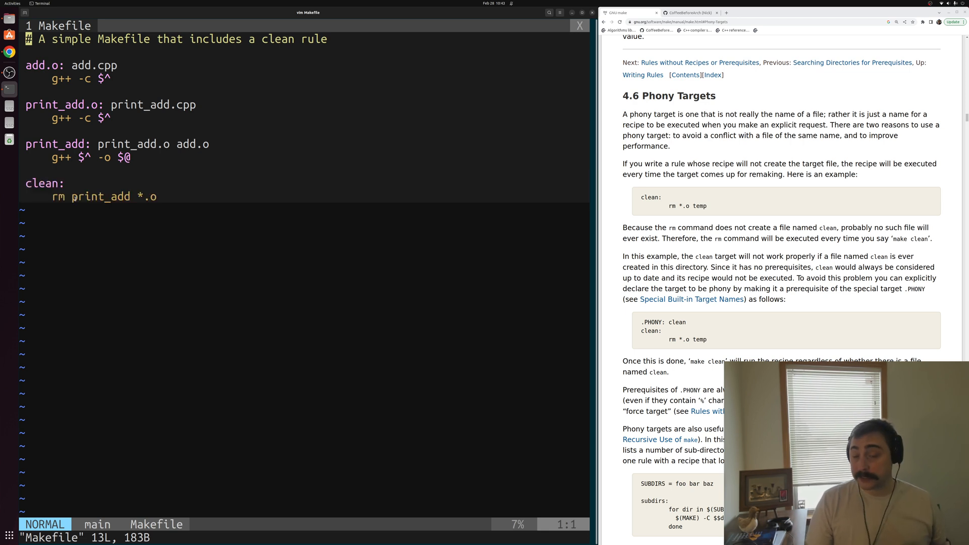
double_click(41, 183)
text(ls)
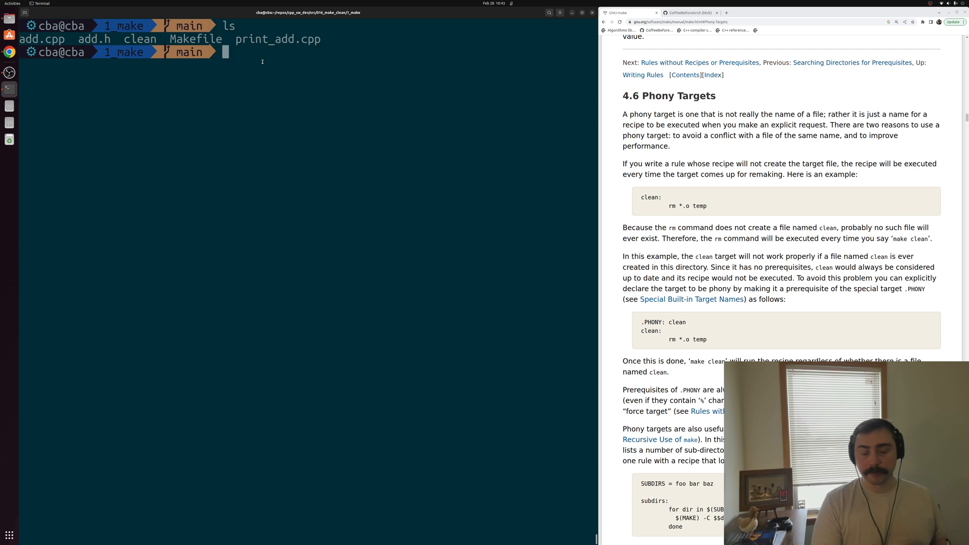
text(vi)
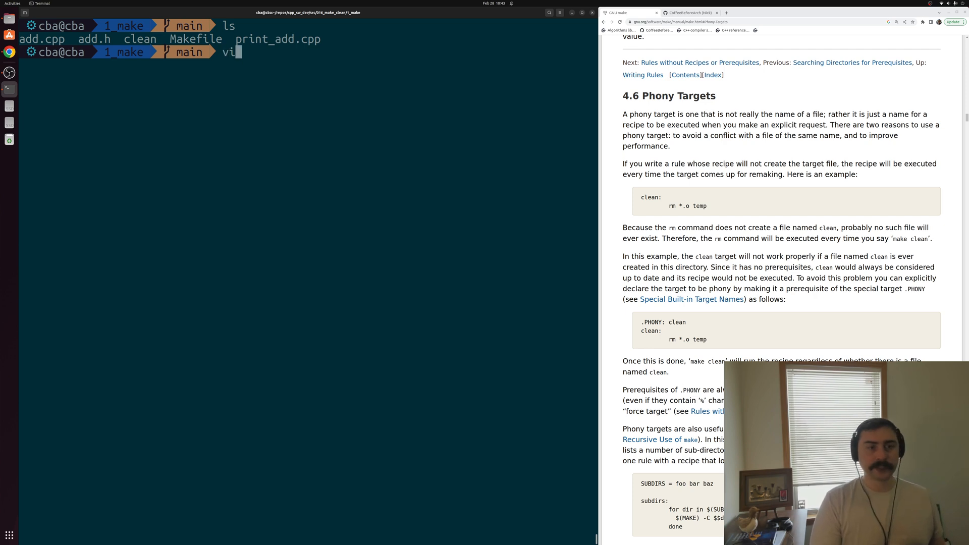
key(Return)
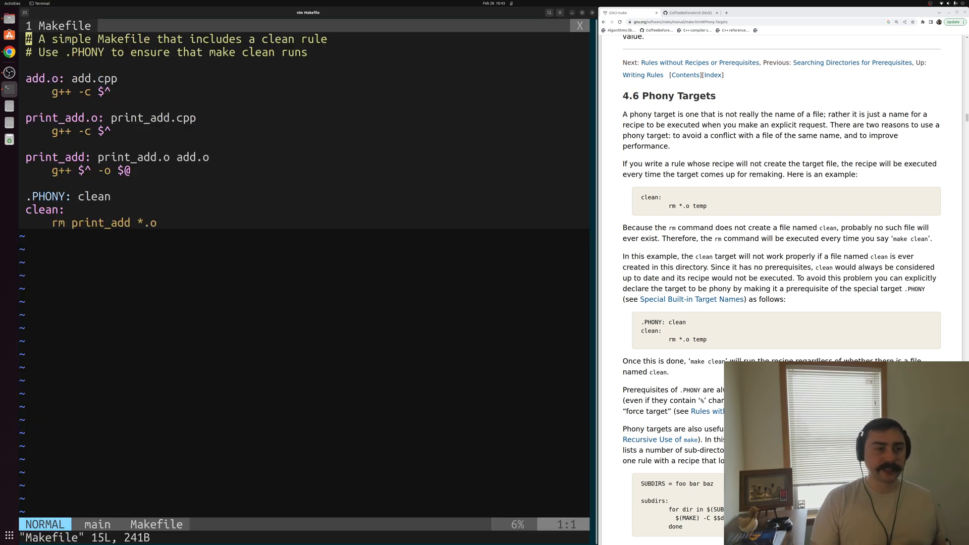
double_click(93, 196)
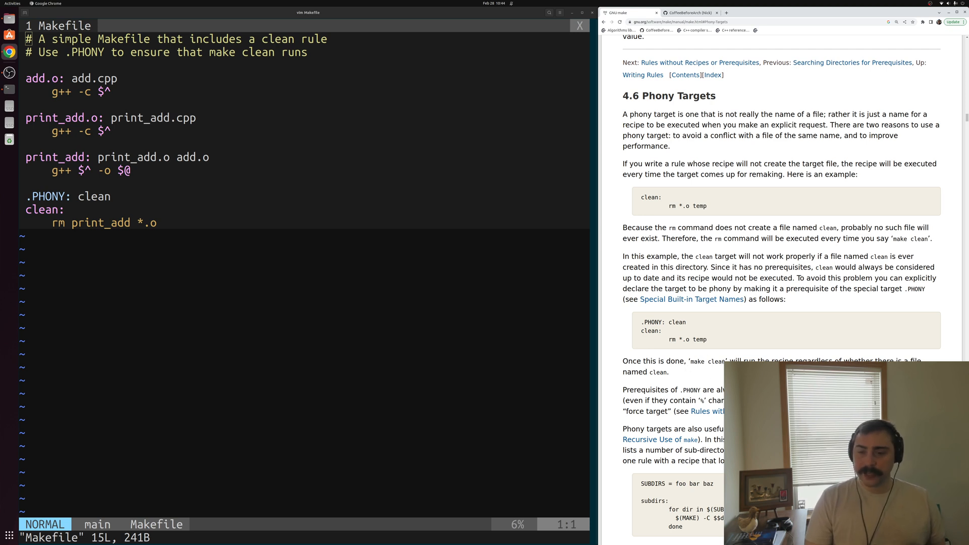
drag(745, 361, 872, 361)
text(ls)
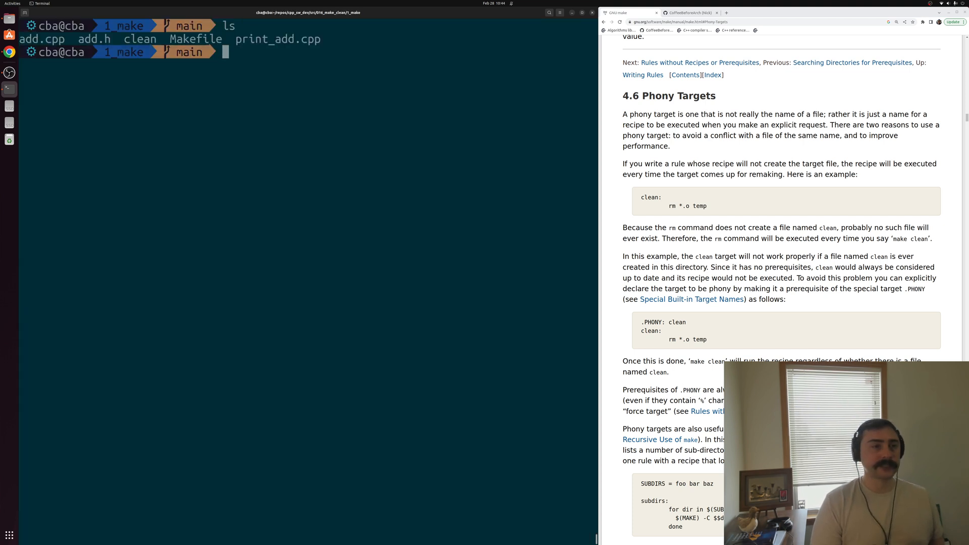
Run make print_add in 1_make so make clean can then remove print_add and *.o.
text(make print_)
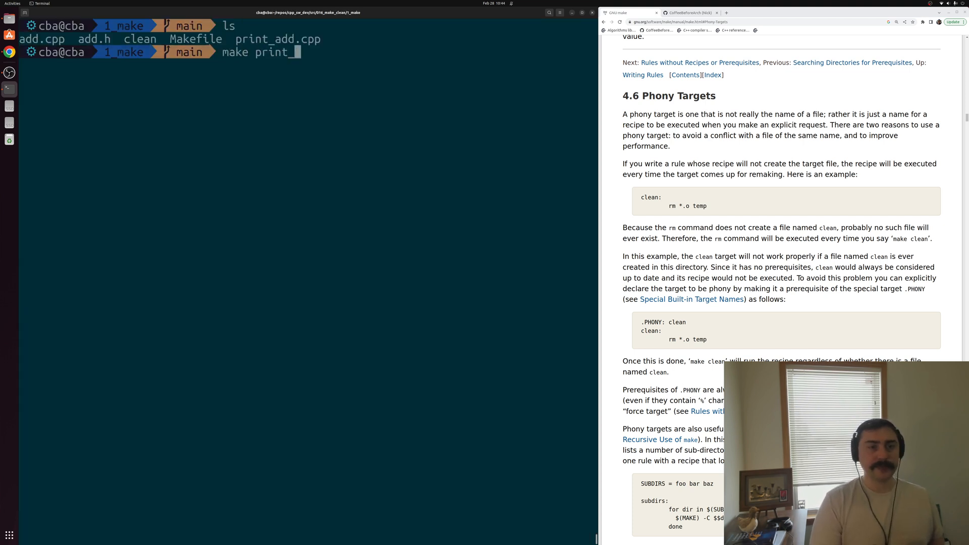
key(Return)
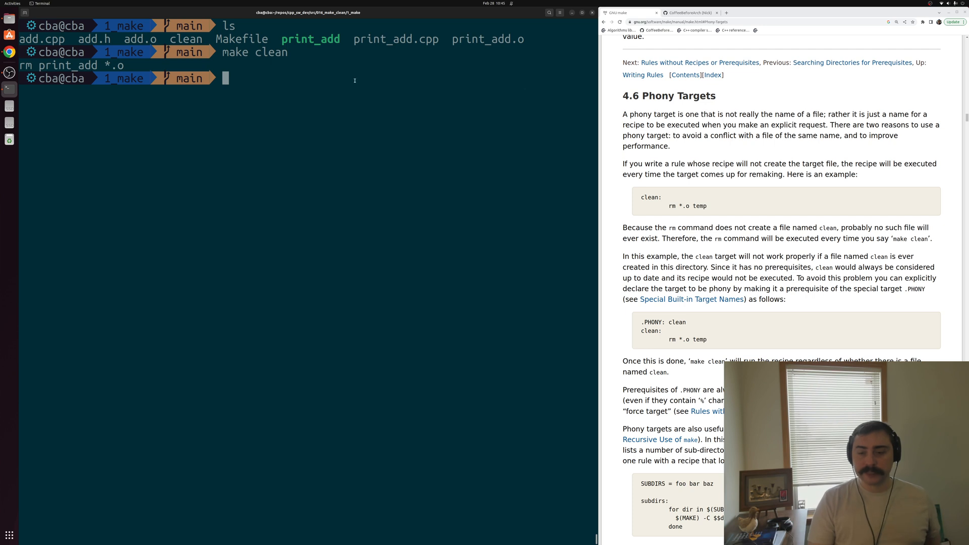
scroll(down, 3)
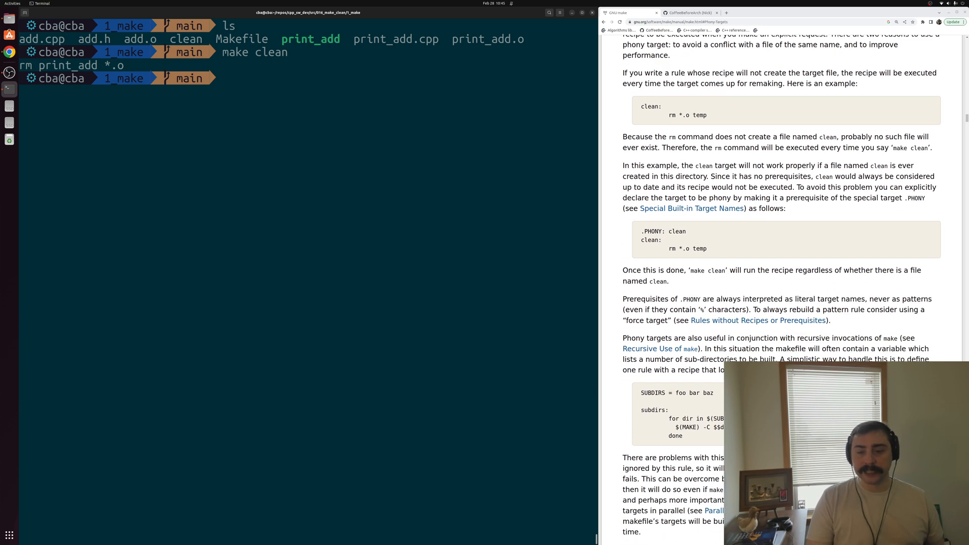
scroll(down, 3)
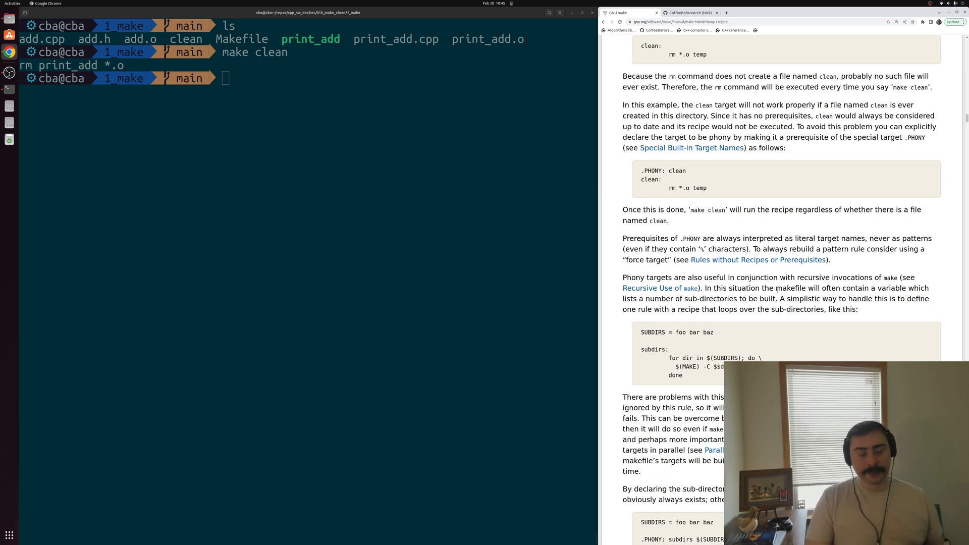
scroll(up, 3)
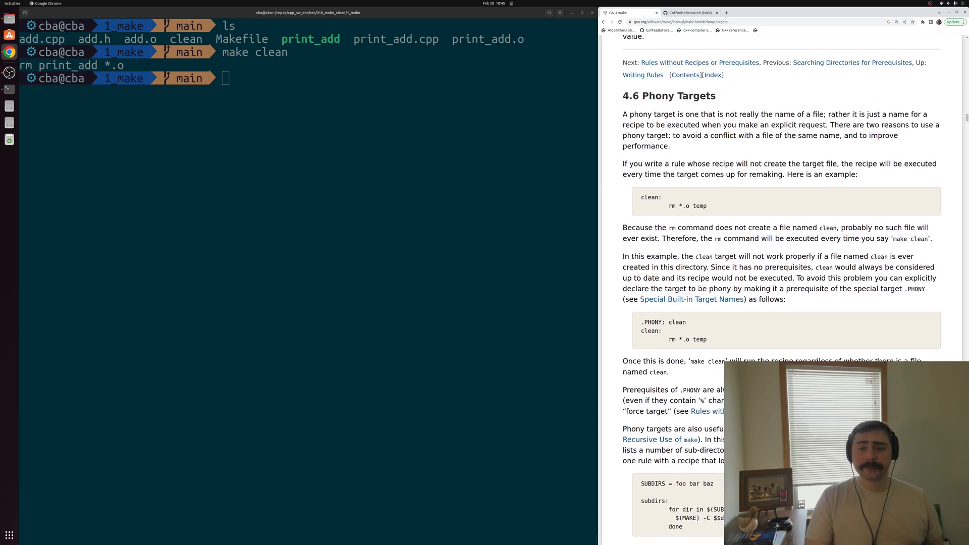
click(691, 13)
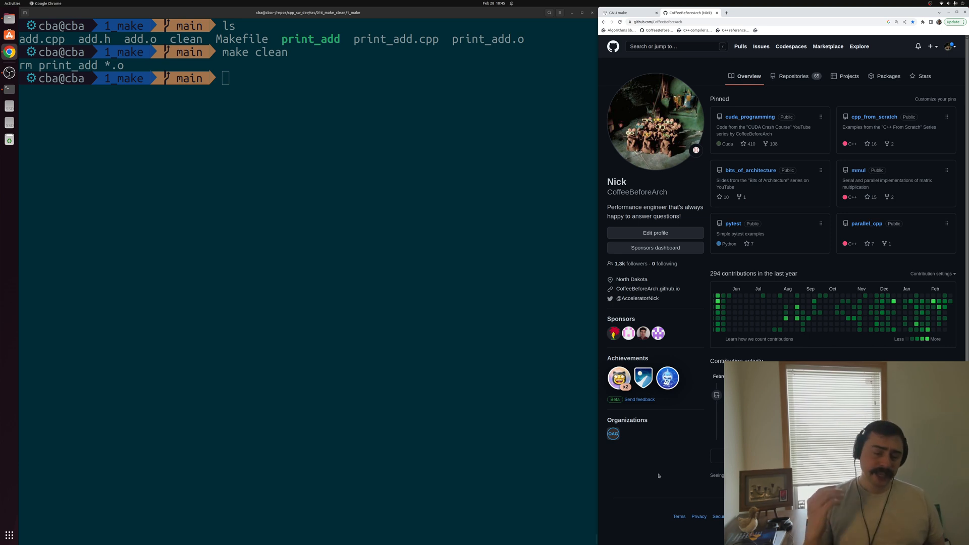
mouse_move(852, 201)
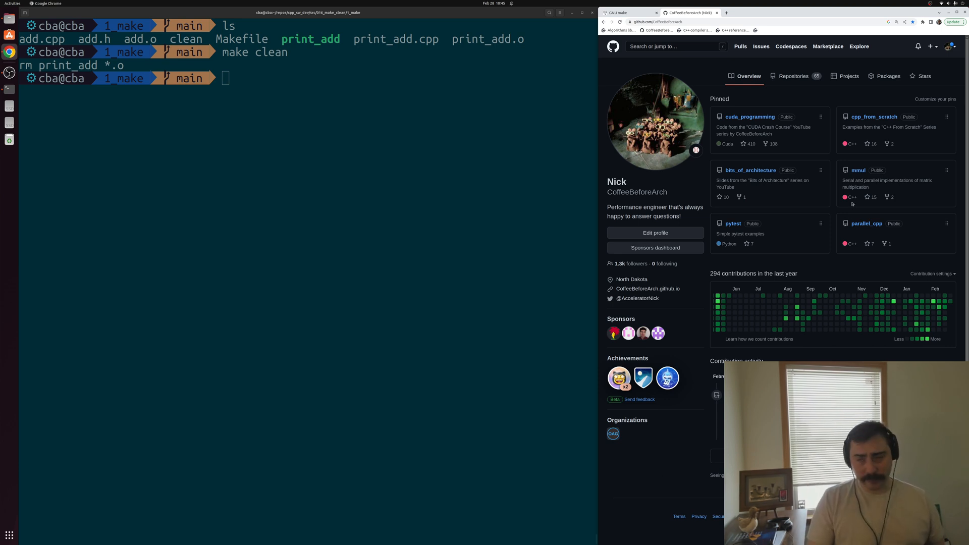